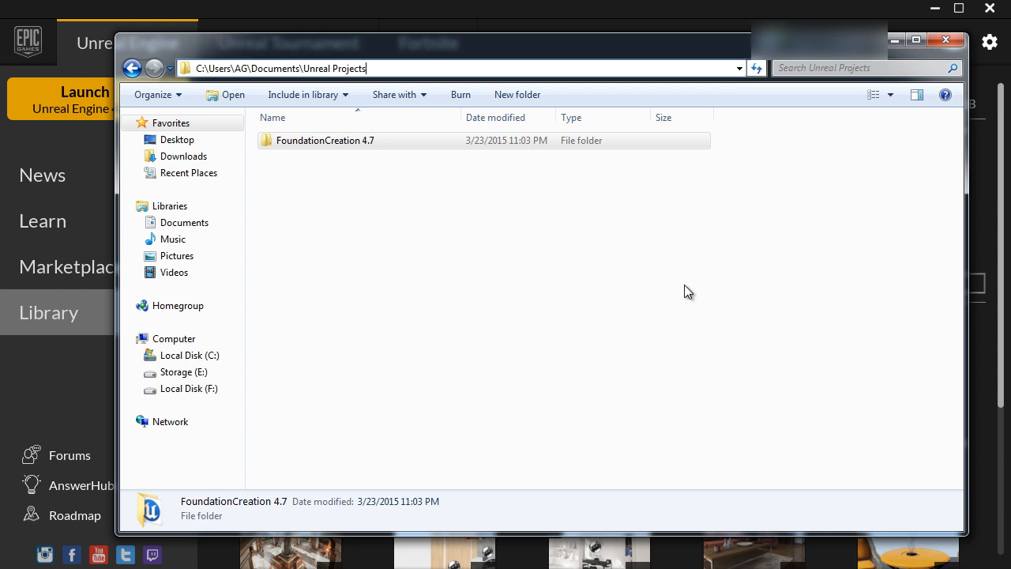
mouse_move(367, 171)
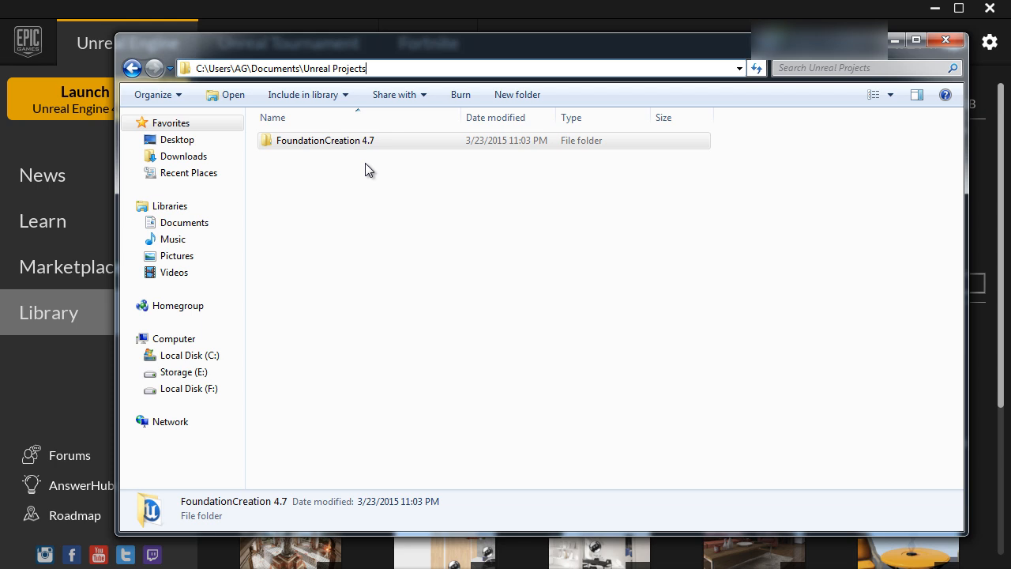
mouse_move(357, 163)
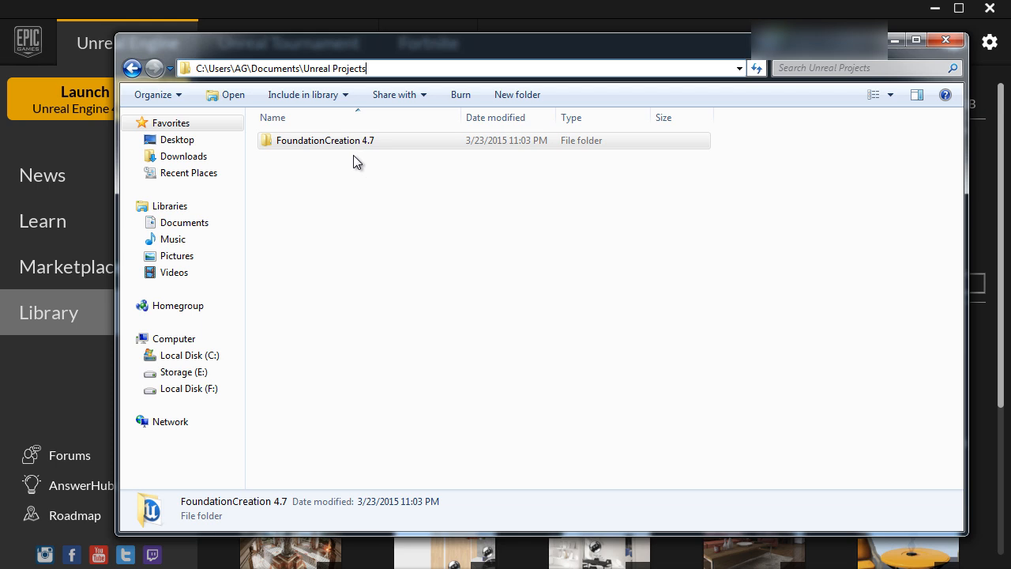
mouse_move(316, 156)
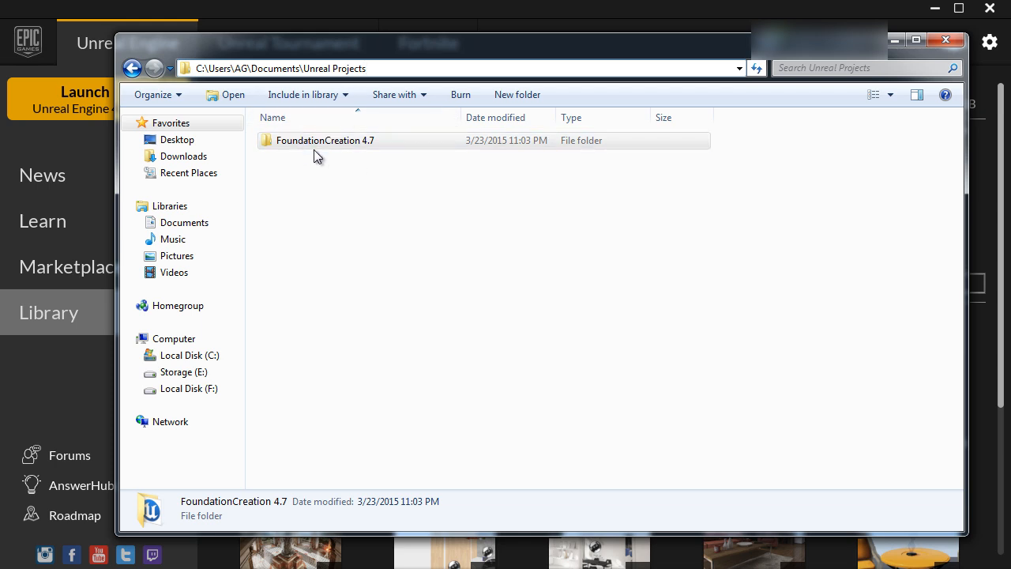
Select the FoundationCreation 4.7 folder in Unreal Projects and cut it.
click(945, 42)
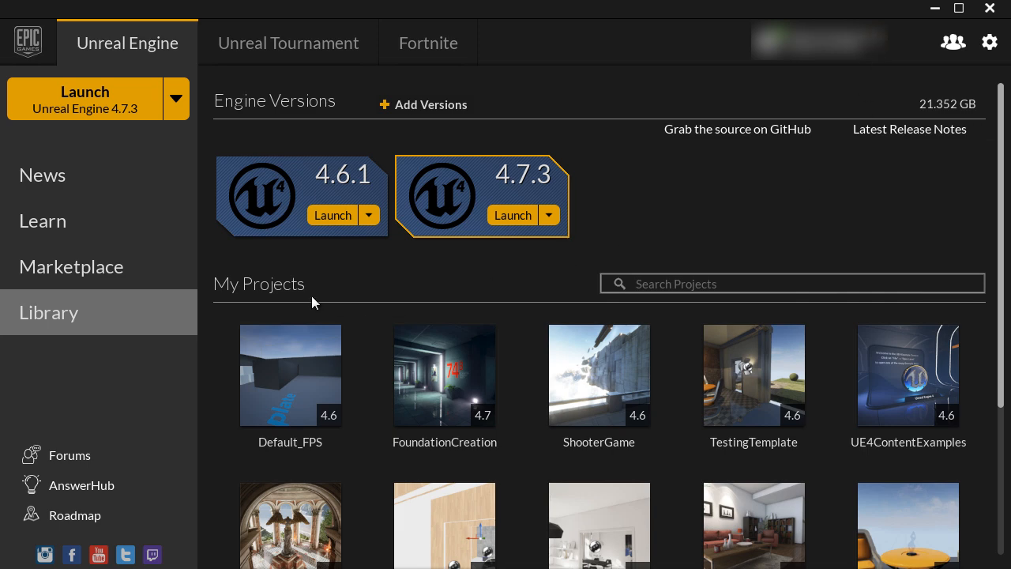
mouse_move(792, 207)
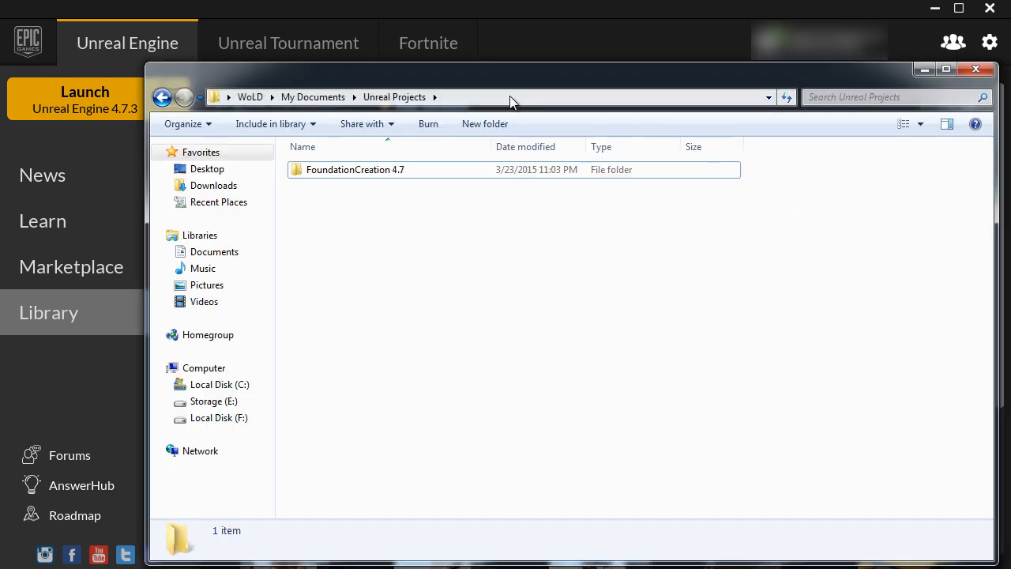
click(513, 96)
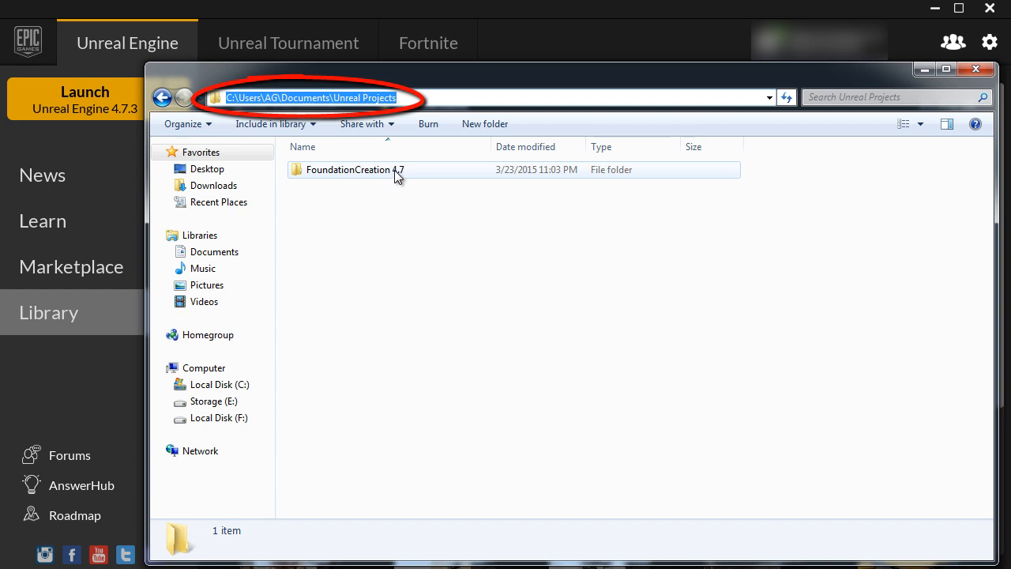
click(353, 169)
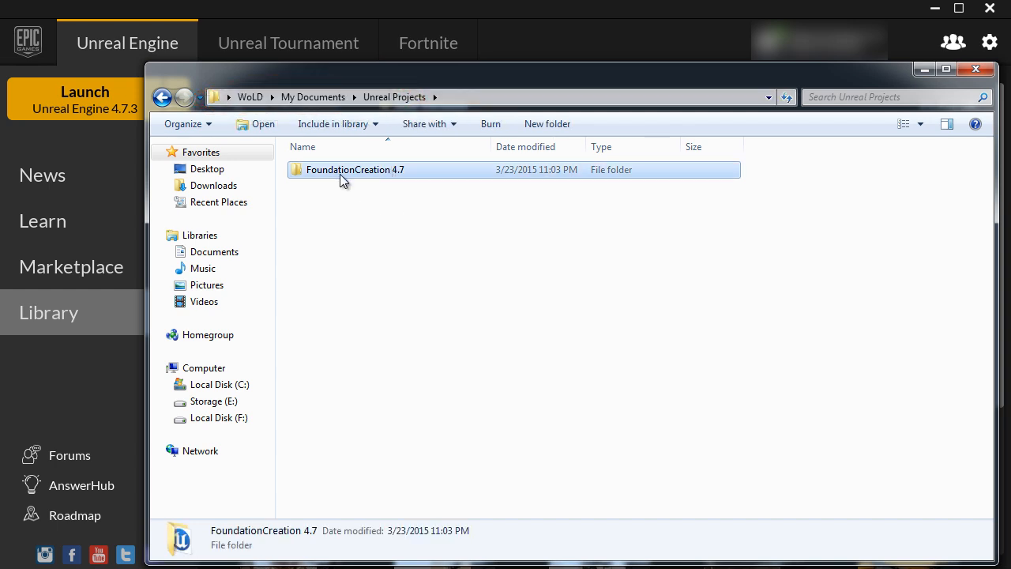
mouse_move(363, 174)
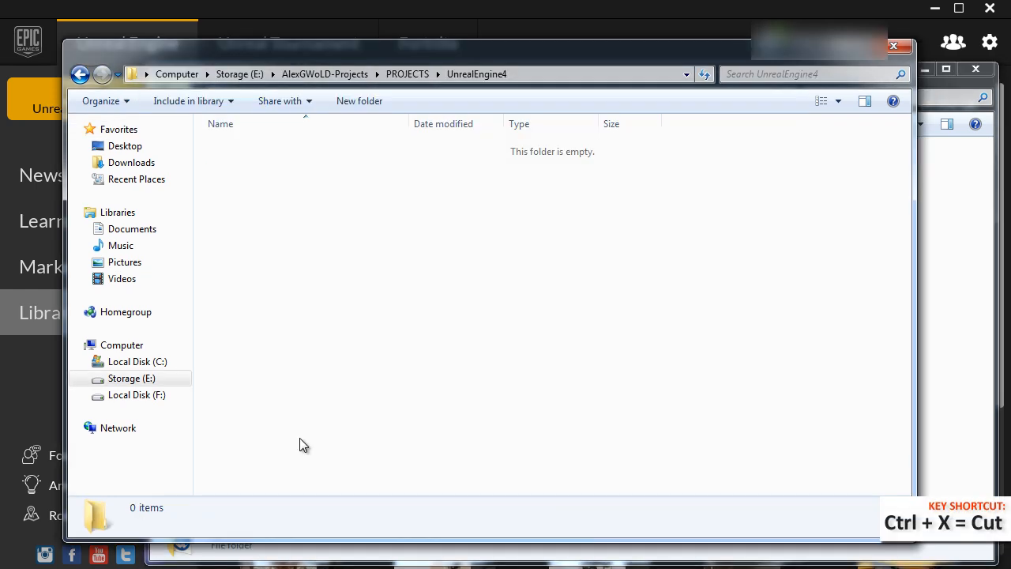
mouse_move(325, 87)
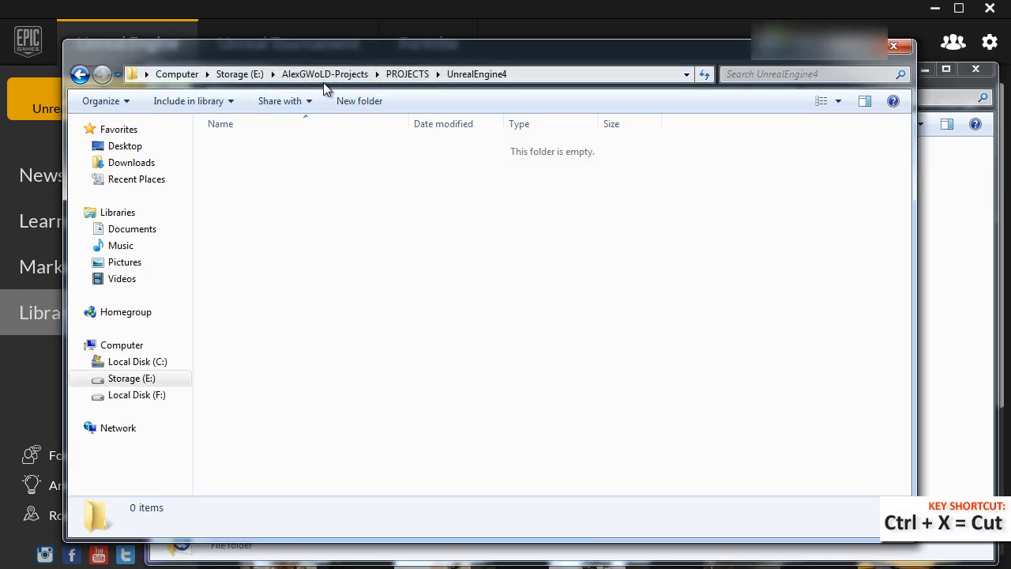
Paste the project folder into E:\AlexGWoLD-Projects\PROJECTS\UnrealEngine4.
click(395, 75)
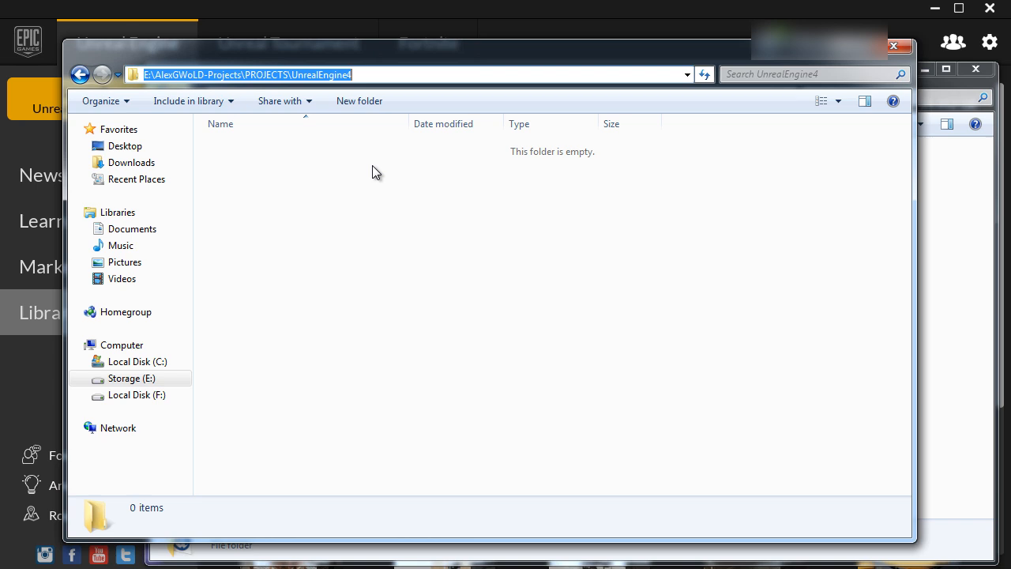
key(ctrl+v)
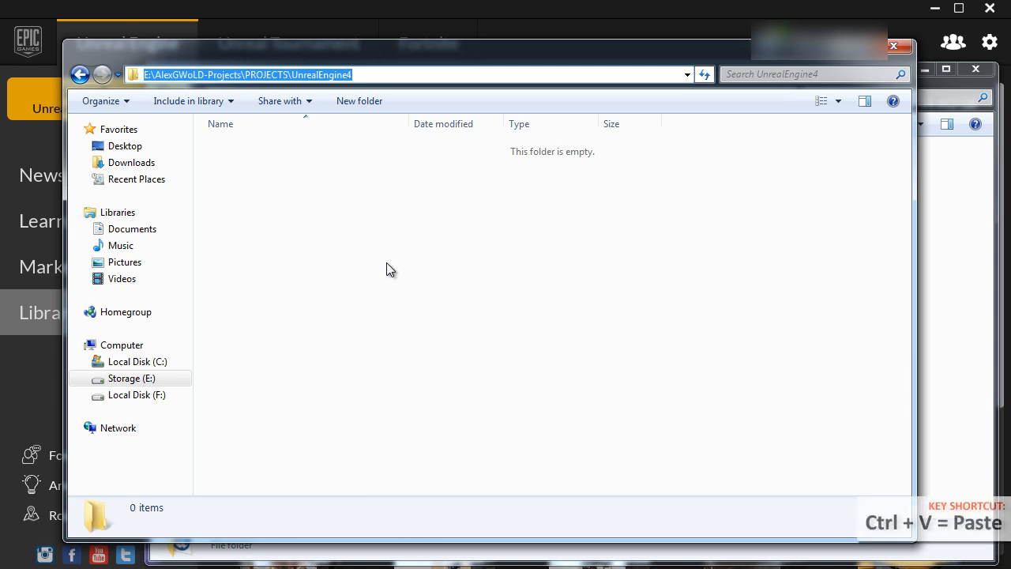
key(ctrl+v)
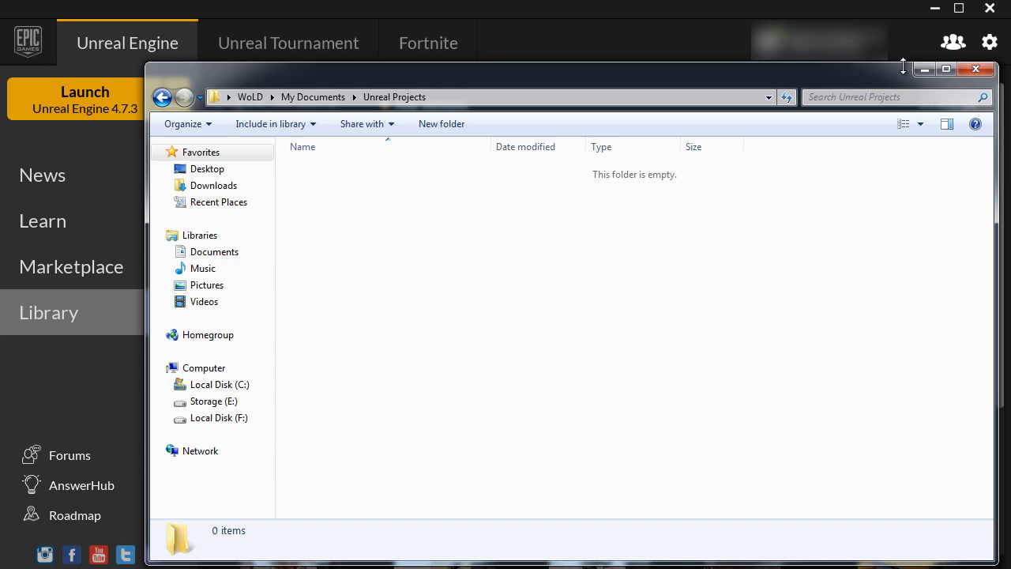
Refresh the launcher's Unreal Engine Library page, where FoundationCreation is no longer listed.
click(976, 69)
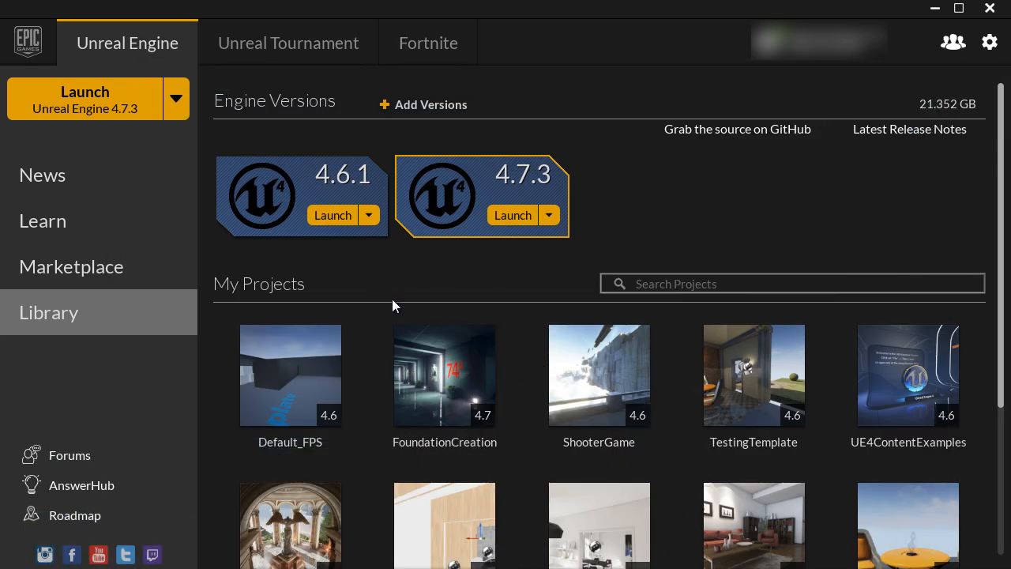
mouse_move(988, 8)
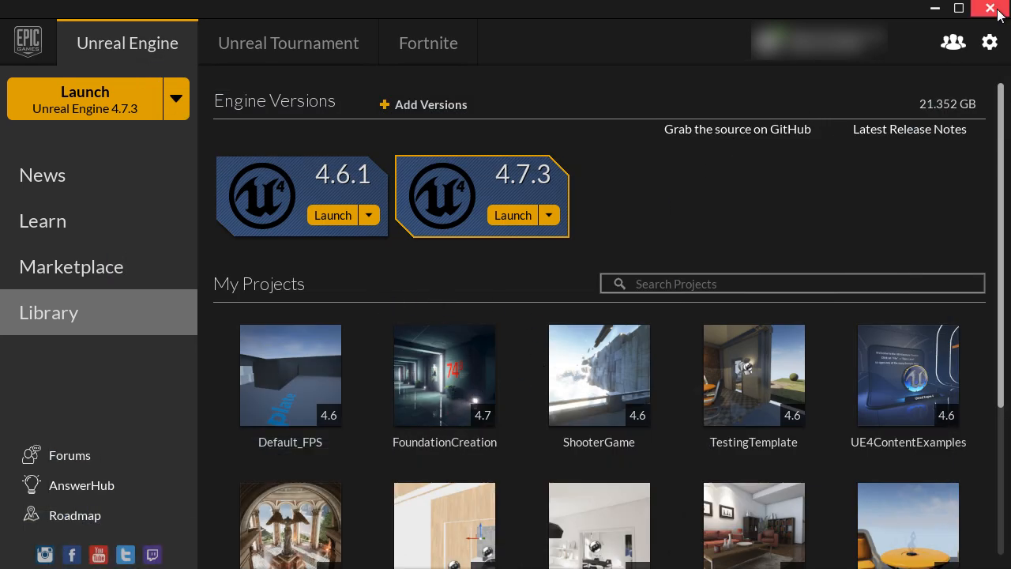
click(42, 221)
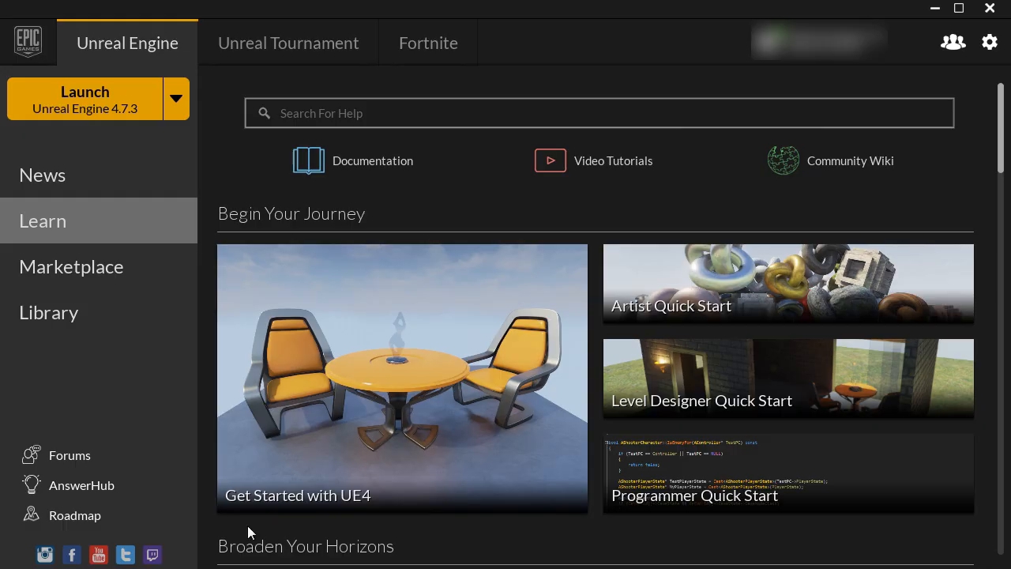
click(49, 311)
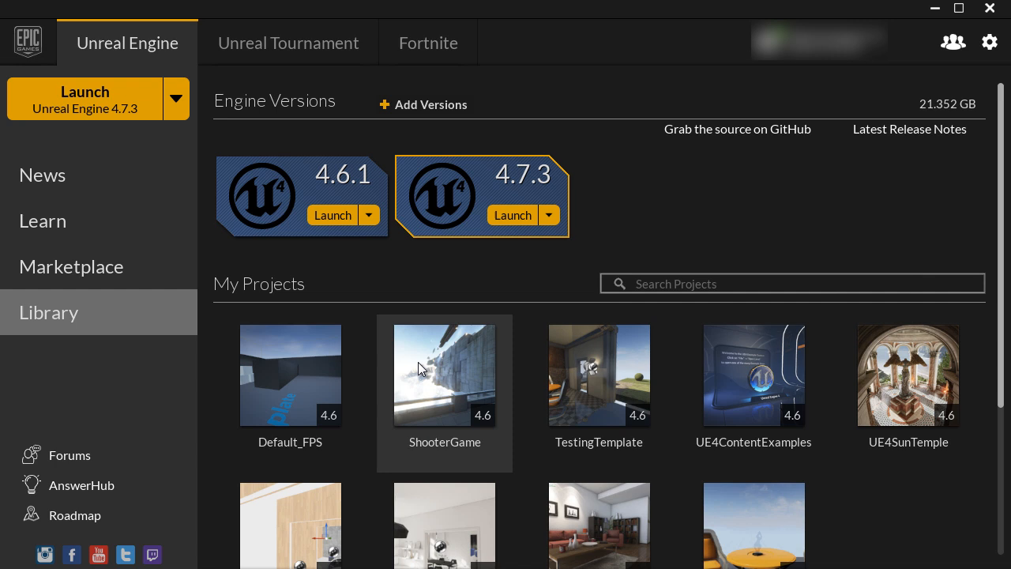
scroll(down, 3)
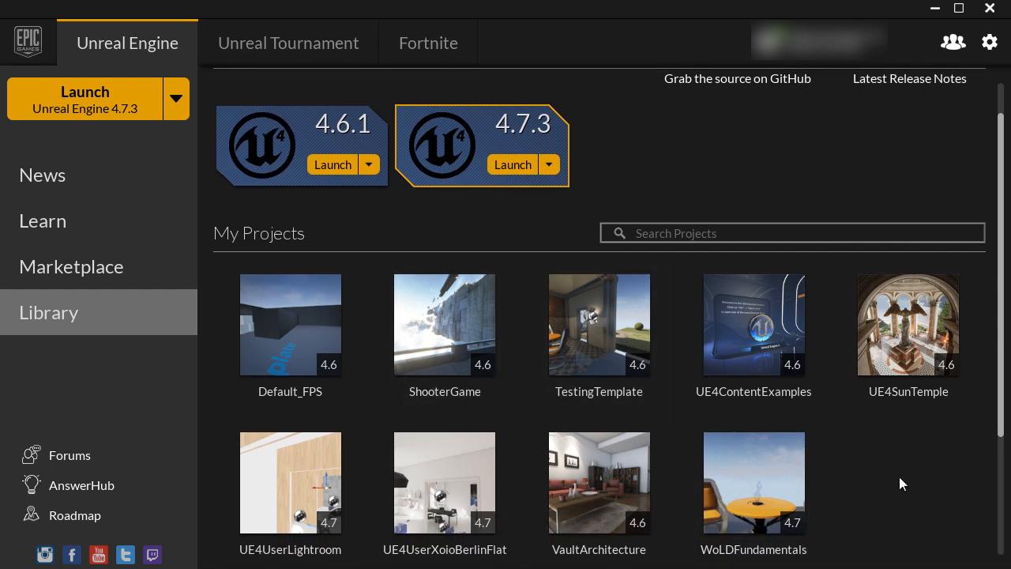
mouse_move(913, 429)
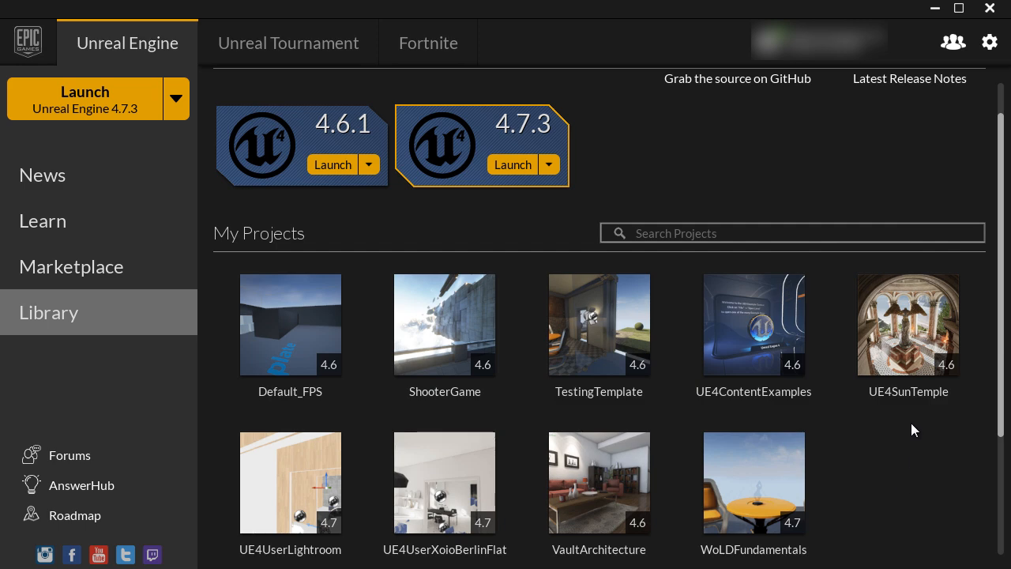
mouse_move(608, 145)
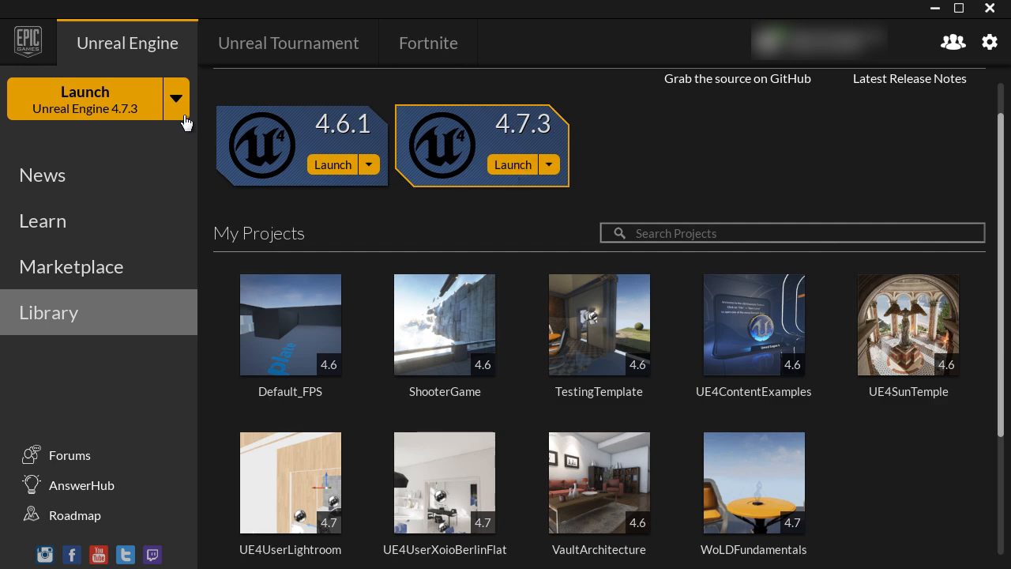
Launch Unreal Engine 4.7.3 and browse for a project file on disk.
click(176, 98)
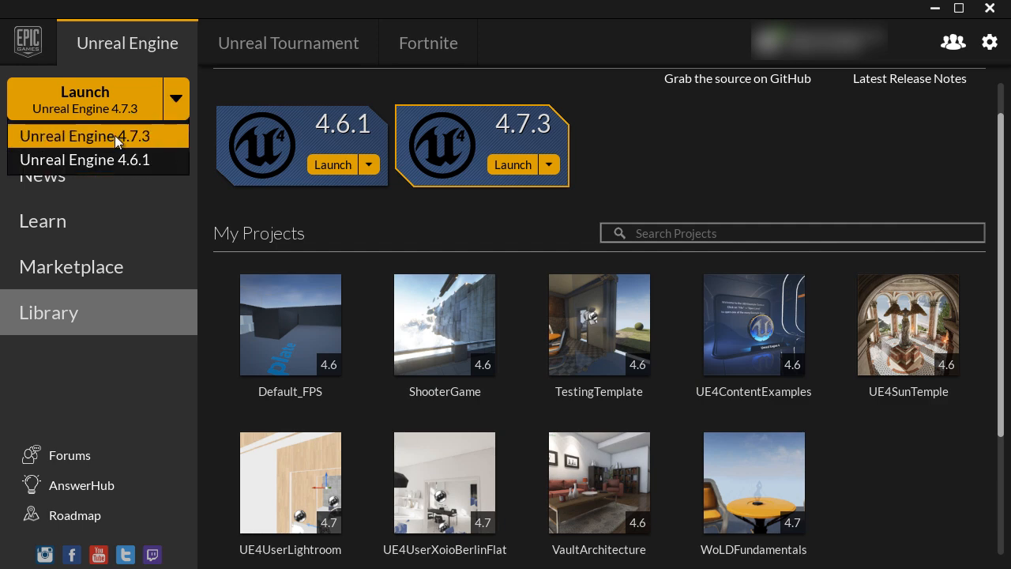
click(84, 136)
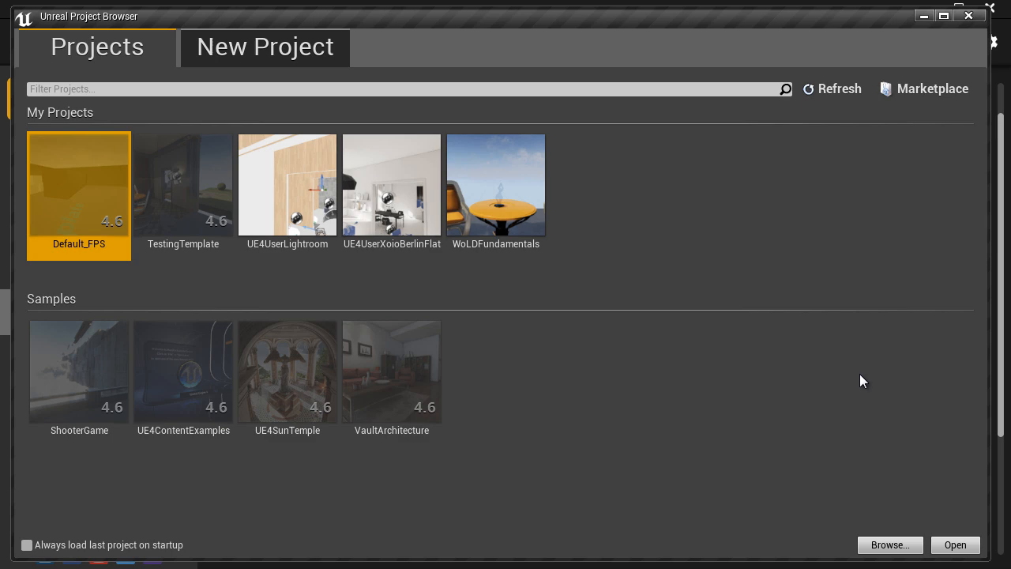
click(891, 543)
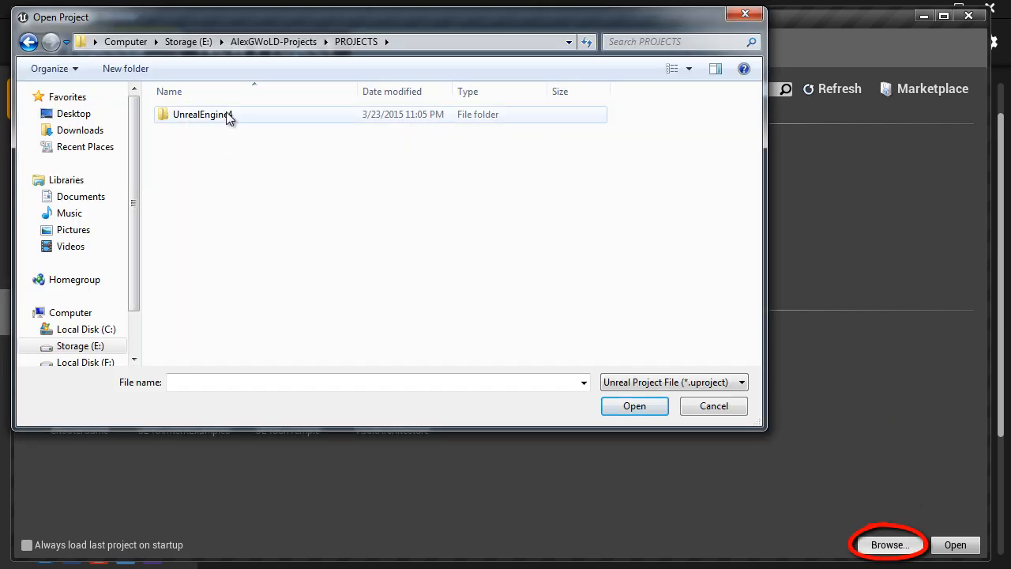
Open FoundationCreation.uproject from UnrealEngine4 > FoundationCreation 4.7 on the E: drive.
double_click(202, 113)
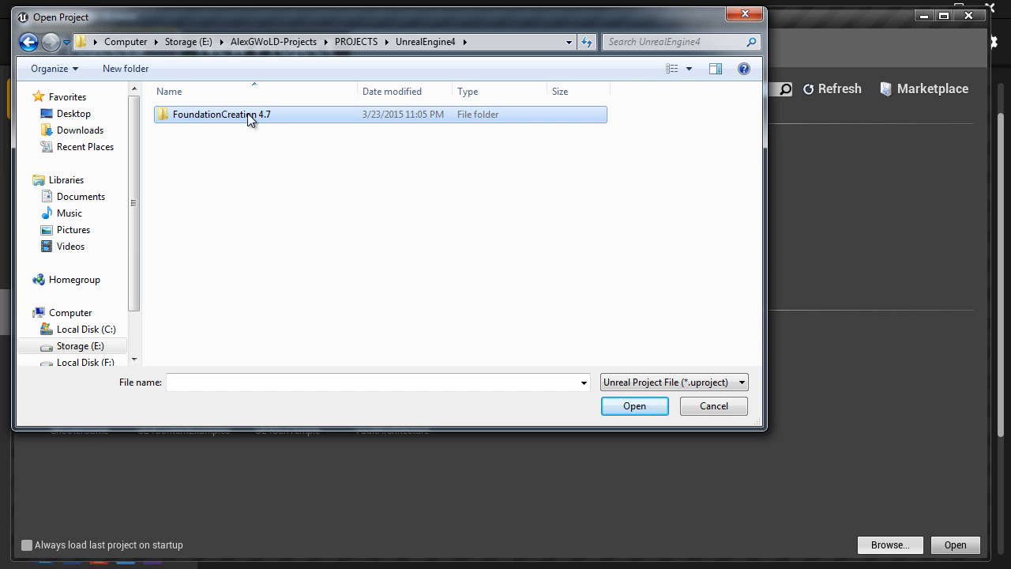
double_click(221, 114)
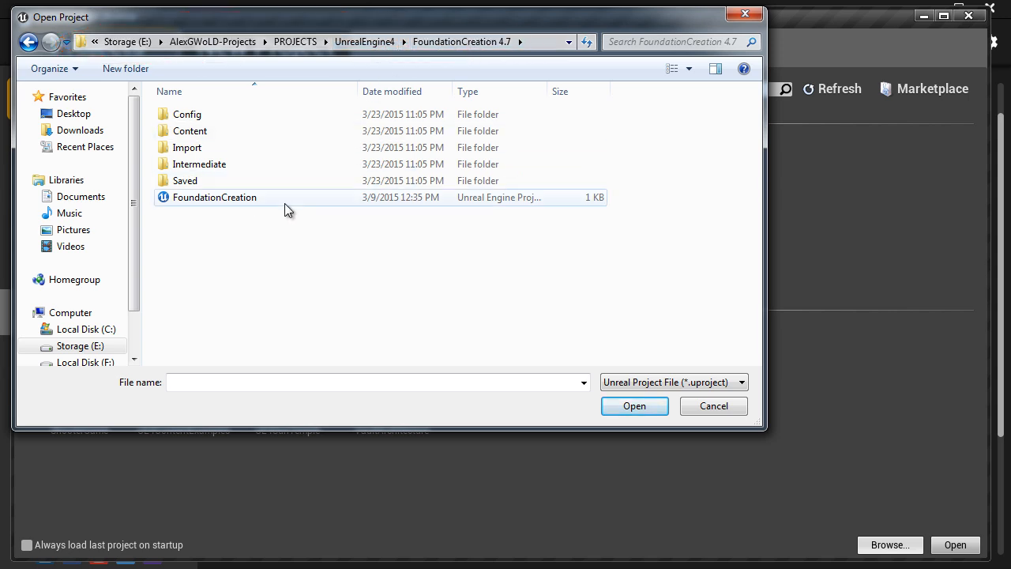
click(214, 196)
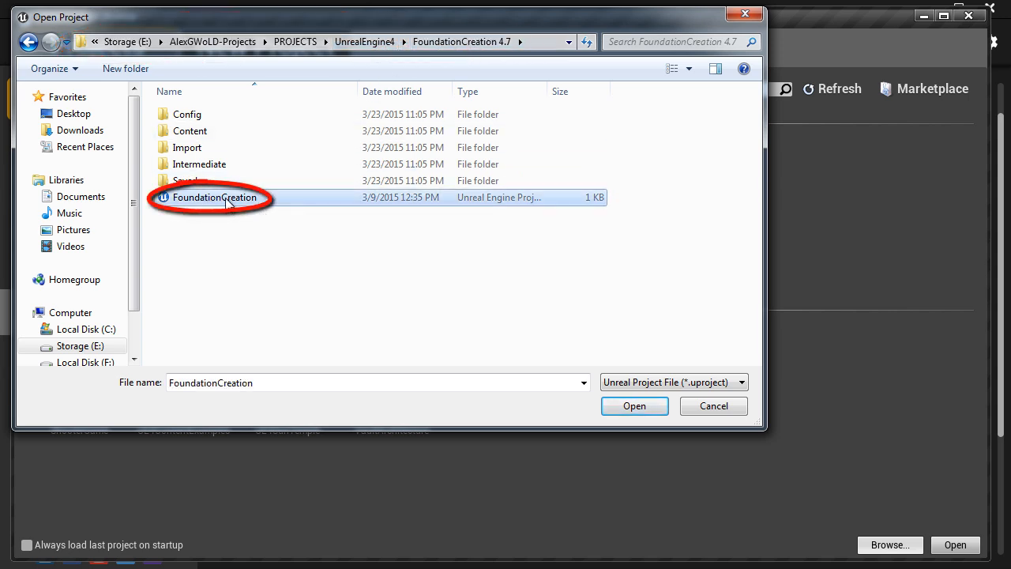
mouse_move(229, 196)
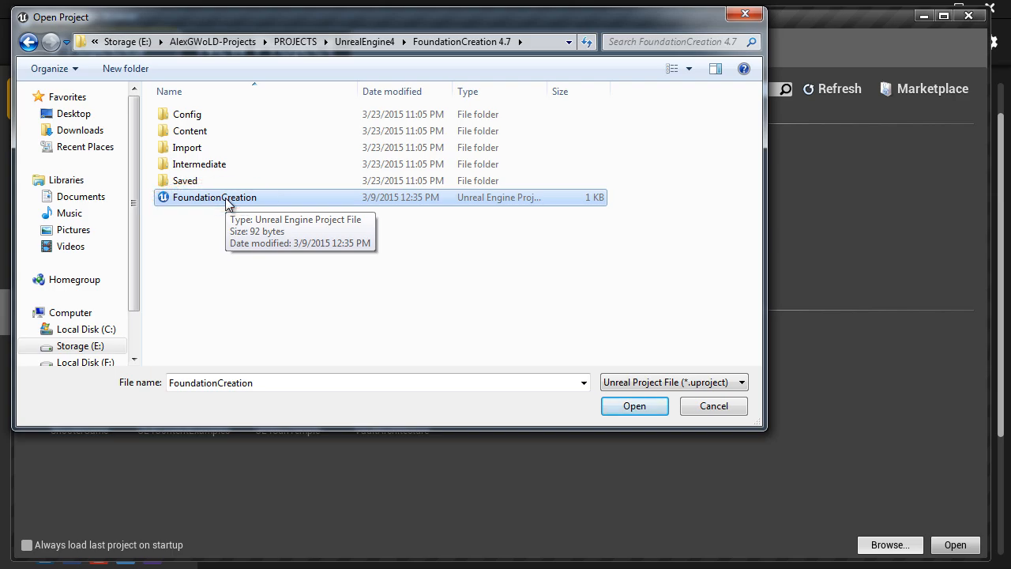
click(633, 404)
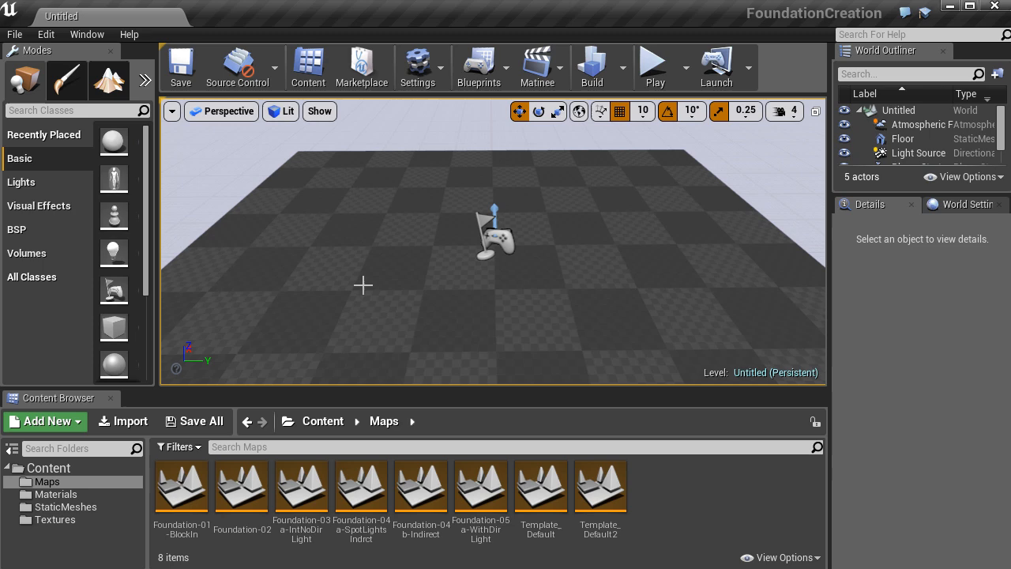
mouse_move(301, 486)
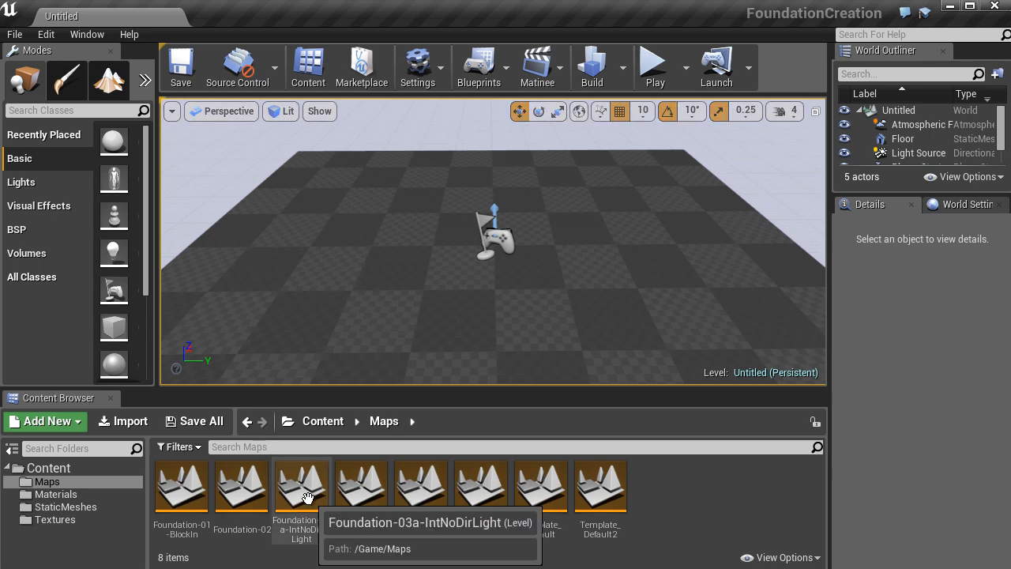
Load the Foundation-03a-IntNoDirLight map, then close the editor to return to the launcher.
double_click(300, 486)
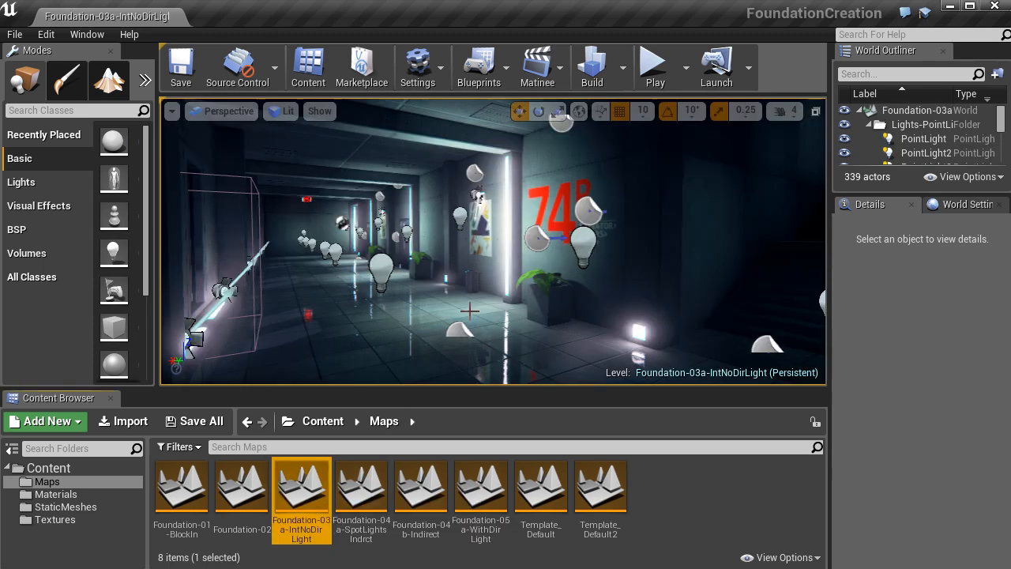
mouse_move(344, 325)
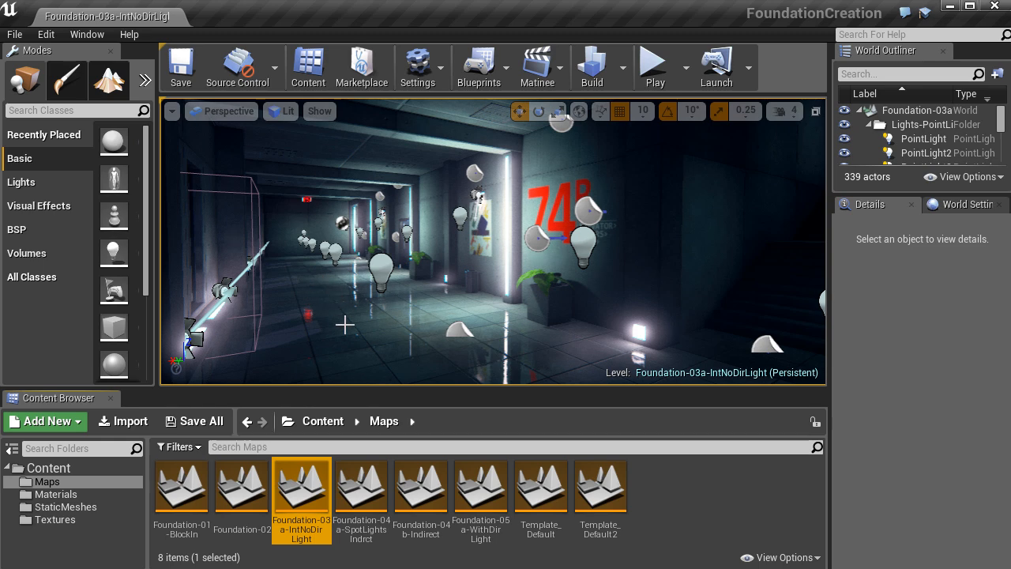
mouse_move(635, 239)
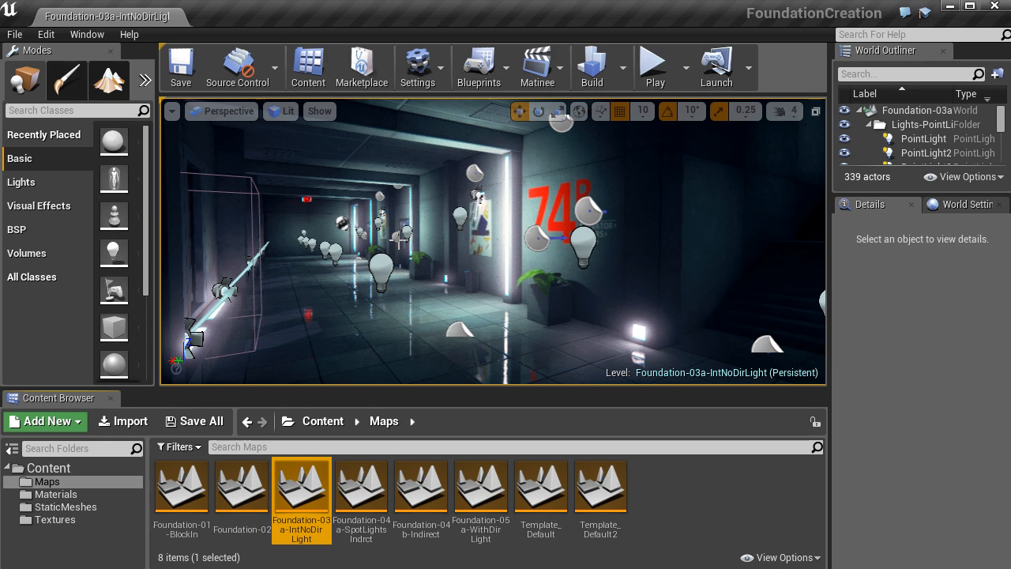
click(13, 35)
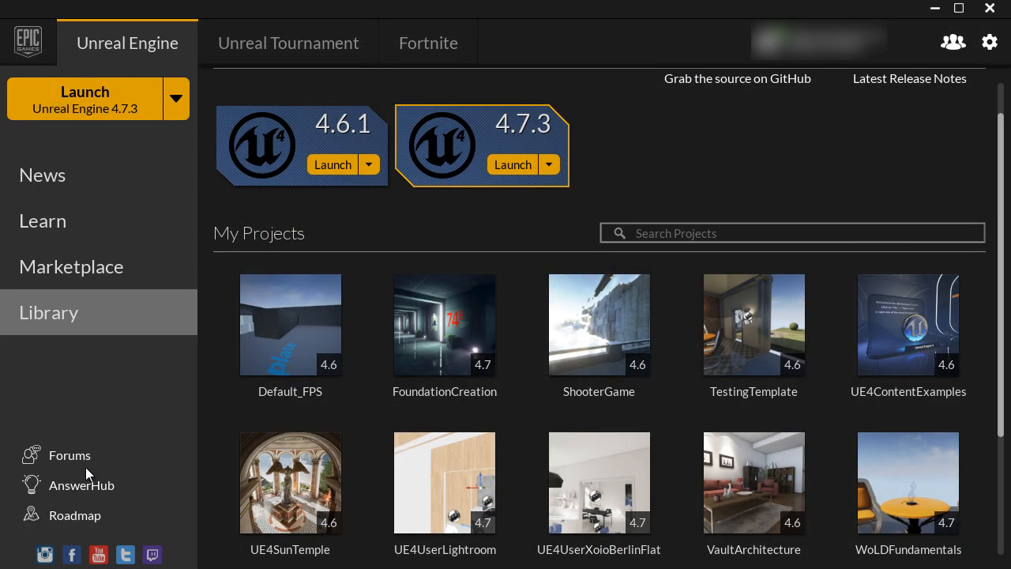
mouse_move(444, 324)
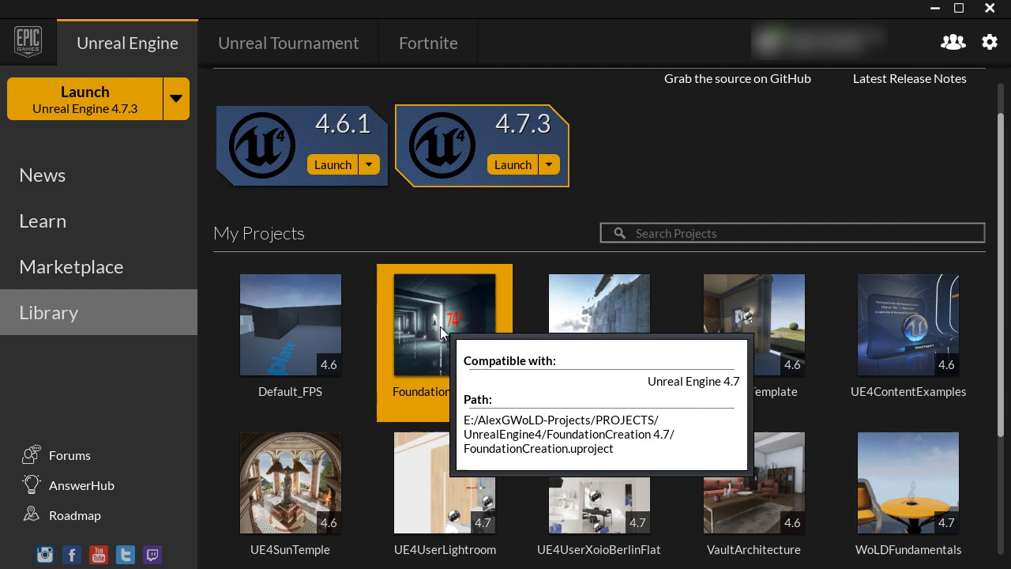